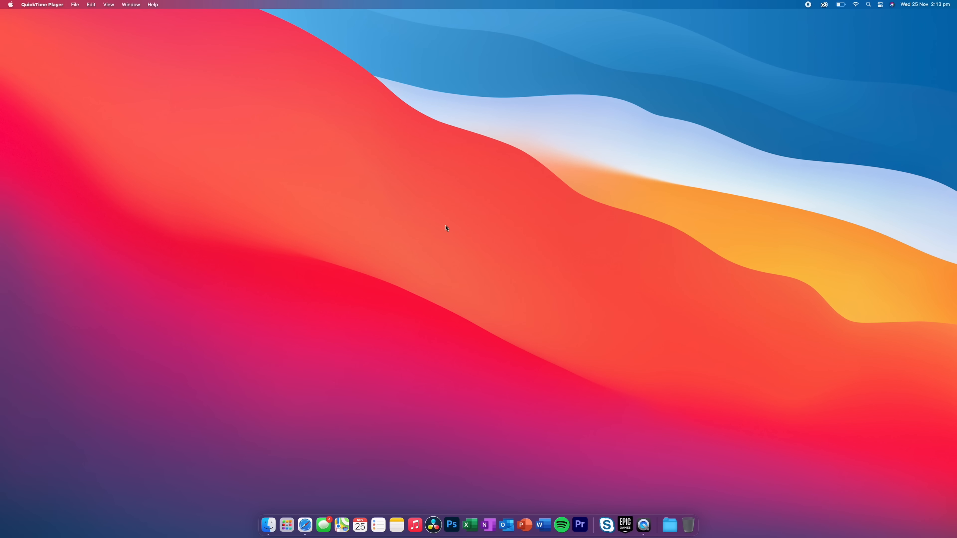
mouse_move(46, 132)
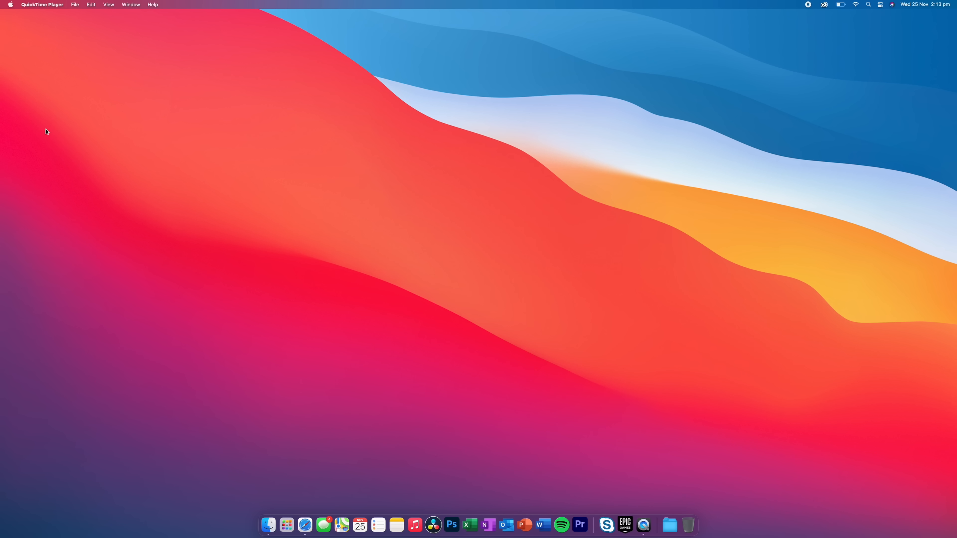
Show the About This Mac overview from the Apple menu.
click(10, 5)
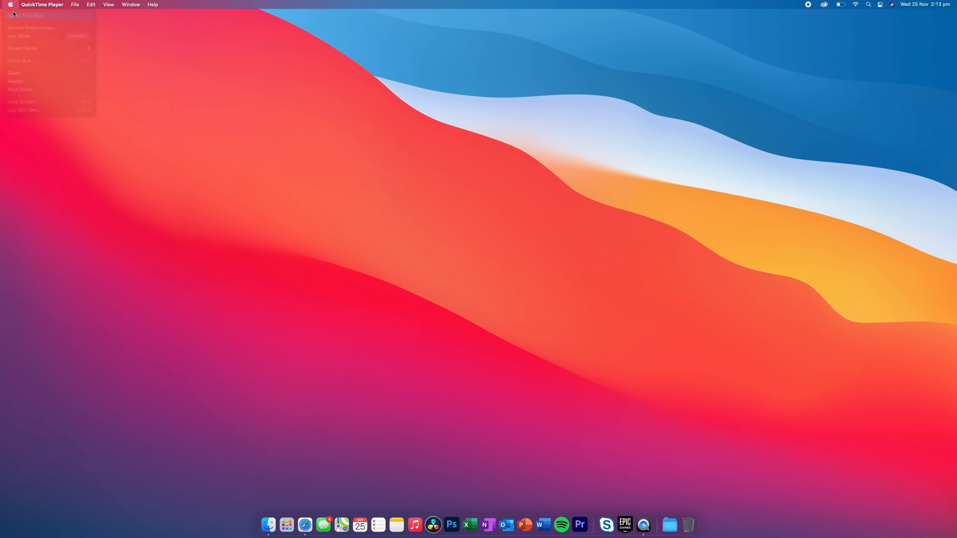
click(26, 15)
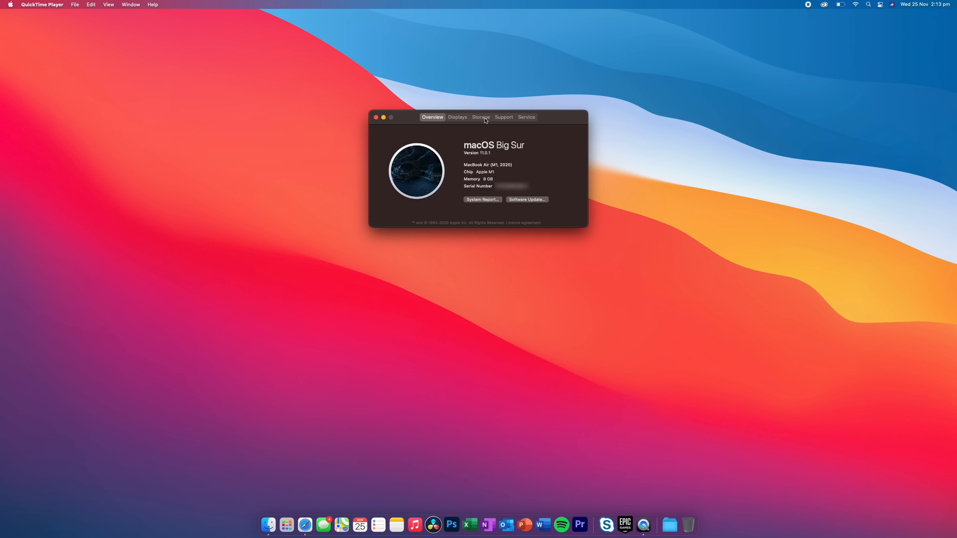
click(481, 116)
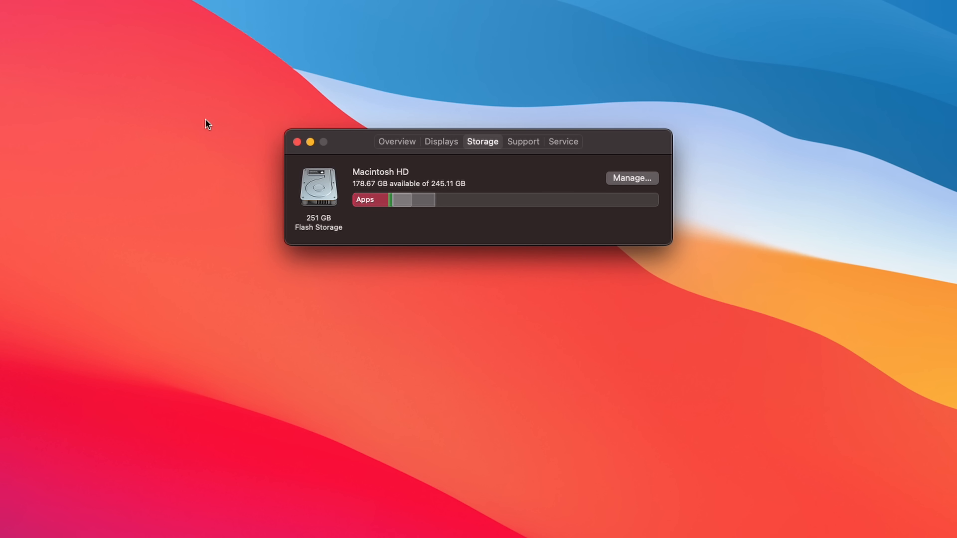
mouse_move(368, 200)
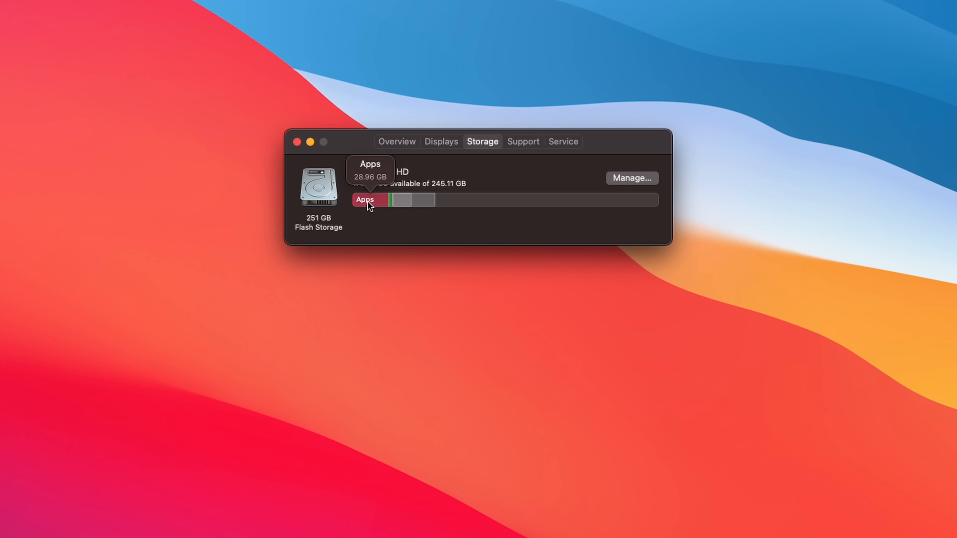
mouse_move(390, 204)
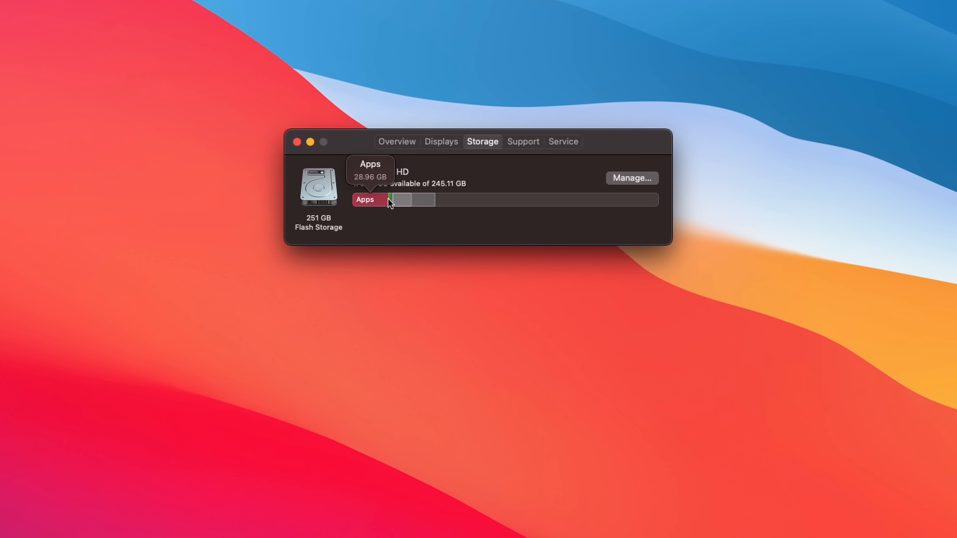
mouse_move(392, 200)
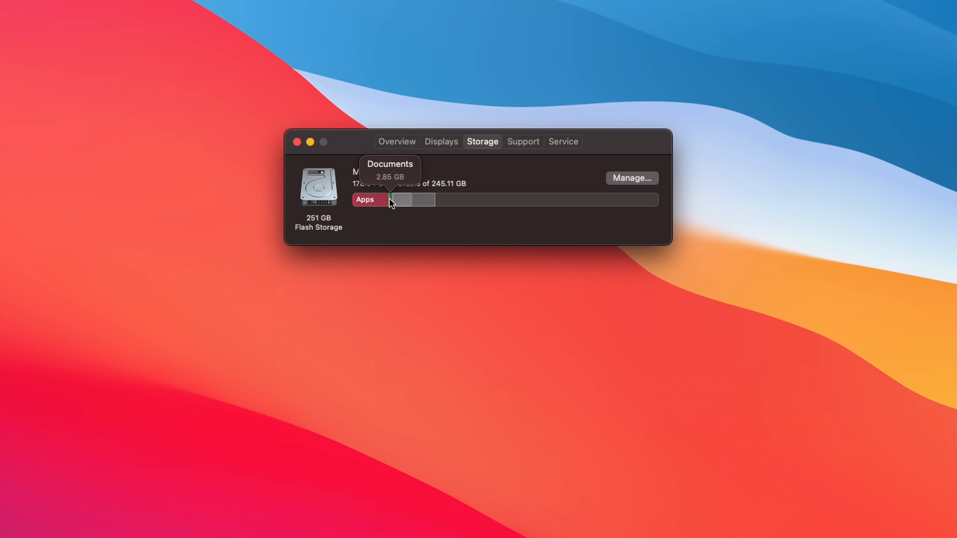
mouse_move(401, 202)
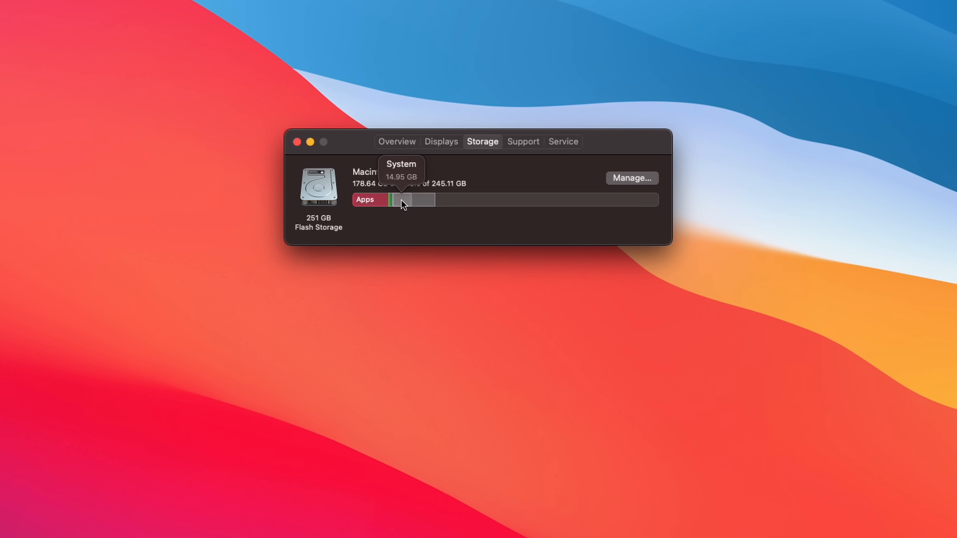
mouse_move(430, 206)
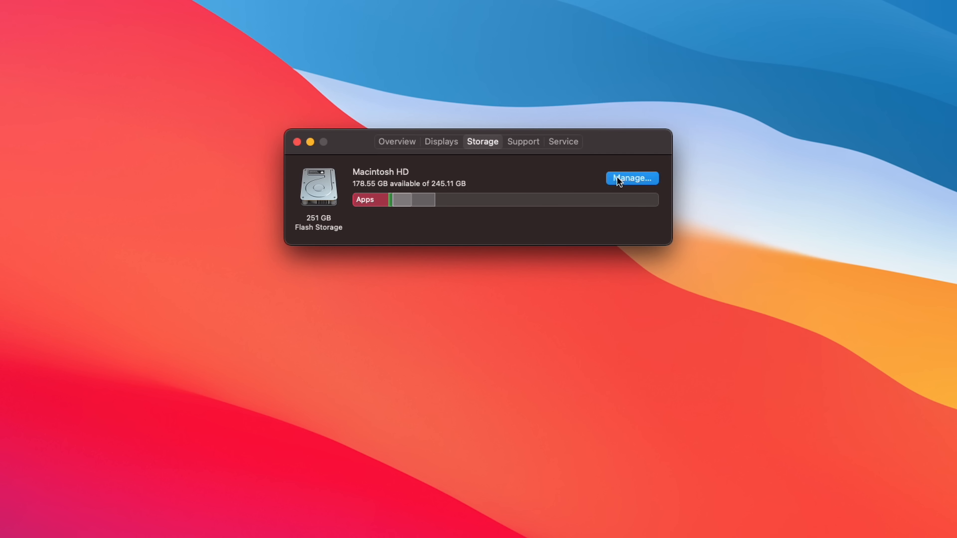
View Documents, then Applications sorted by size in Storage Management, topped by Premiere Pro 2020 at 4.18 GB.
click(632, 177)
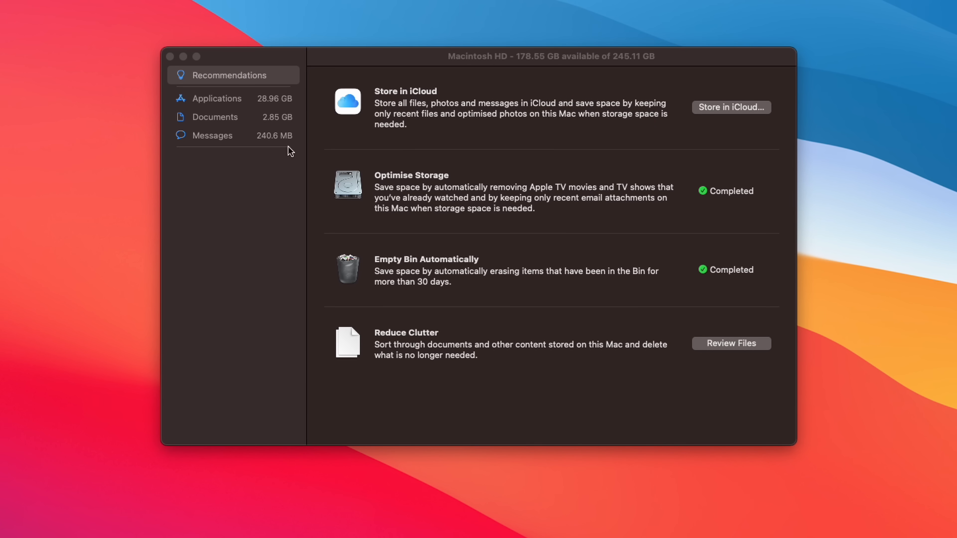
click(215, 117)
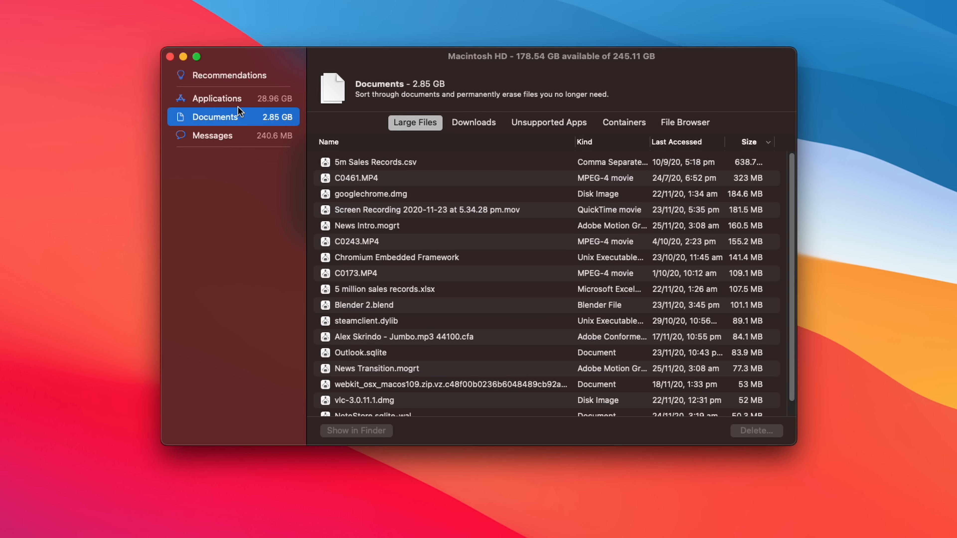
click(217, 98)
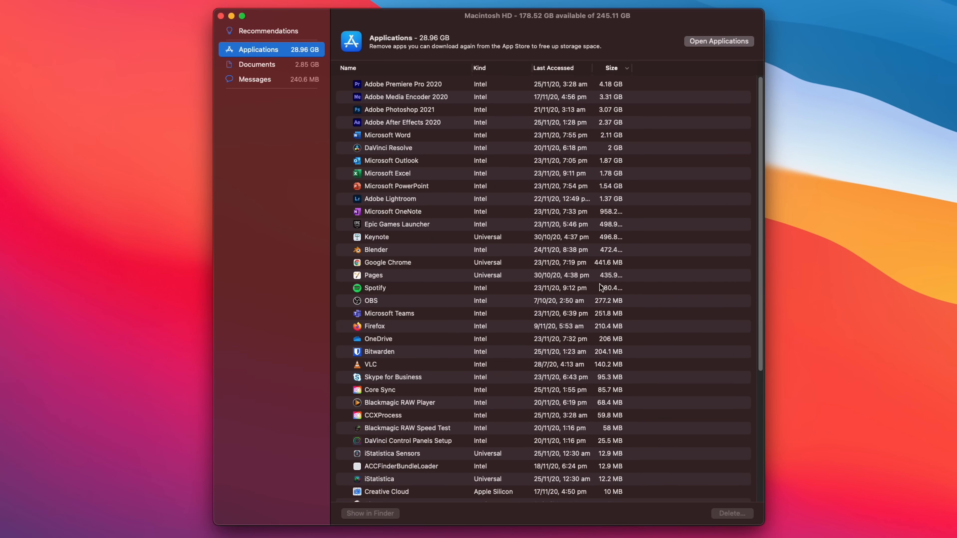
mouse_move(601, 89)
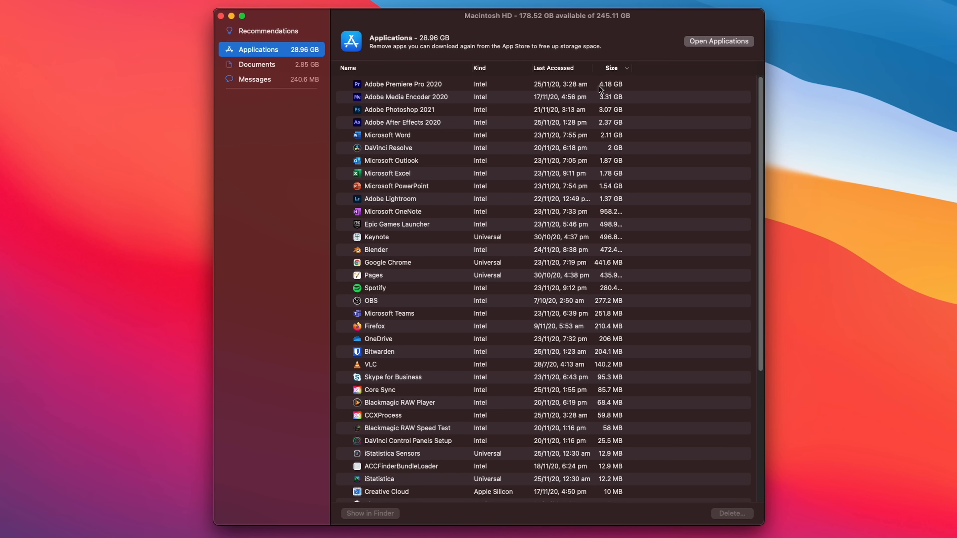
mouse_move(647, 127)
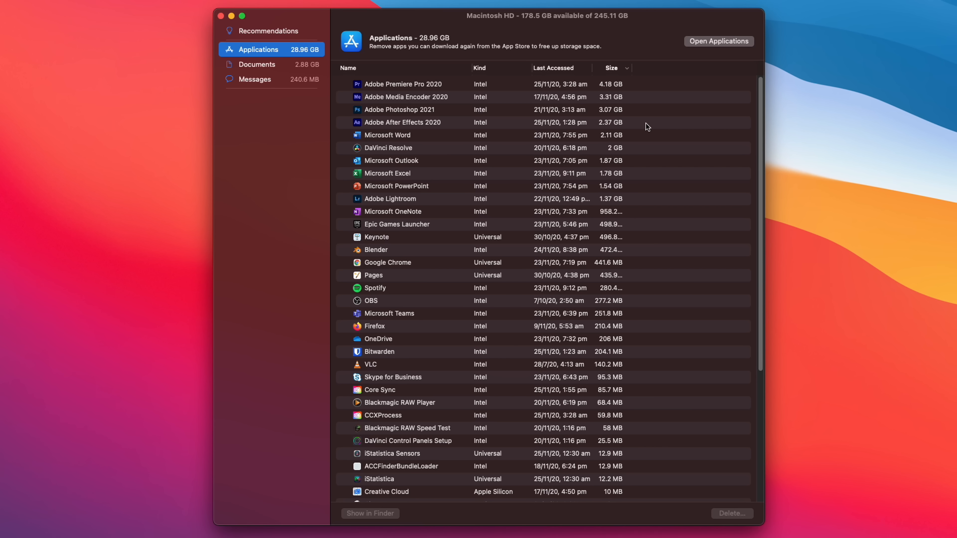
mouse_move(434, 102)
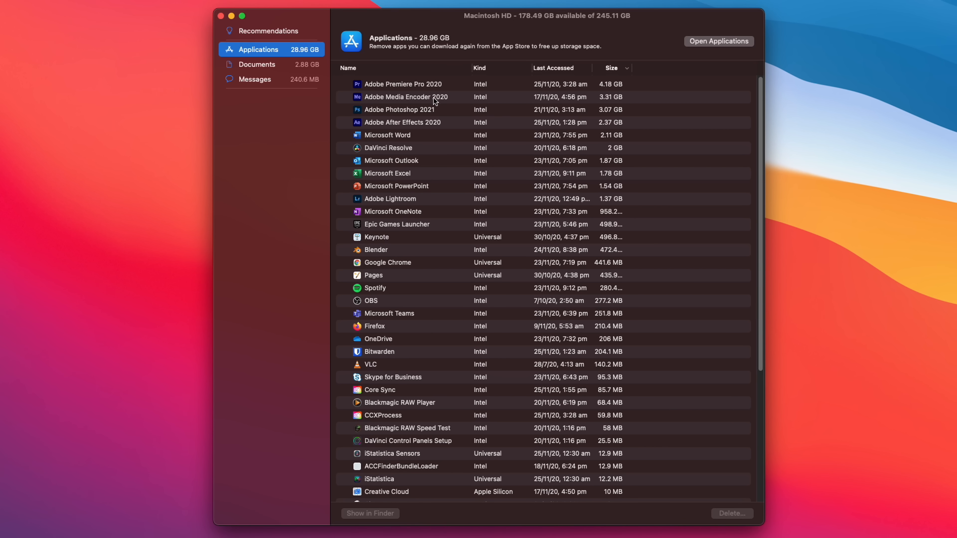
mouse_move(448, 88)
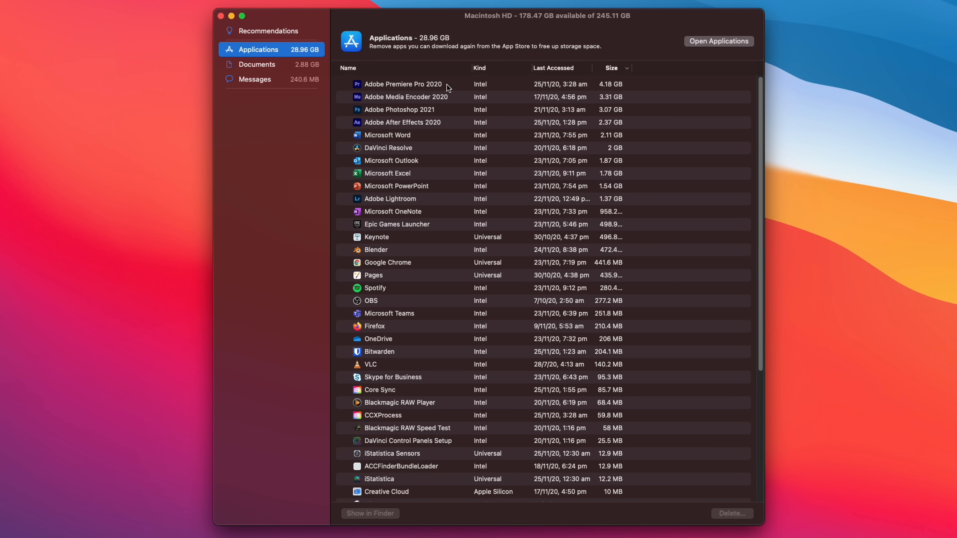
mouse_move(436, 139)
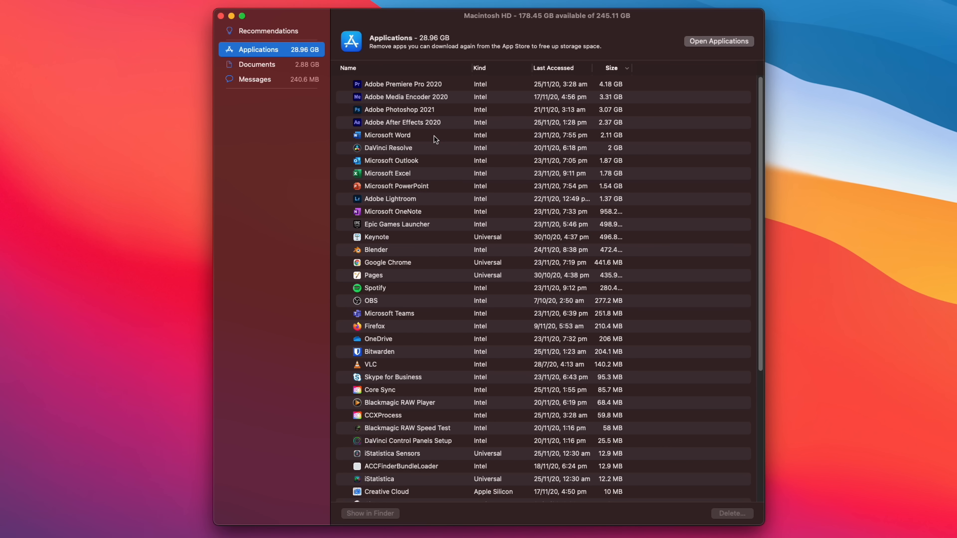
mouse_move(406, 143)
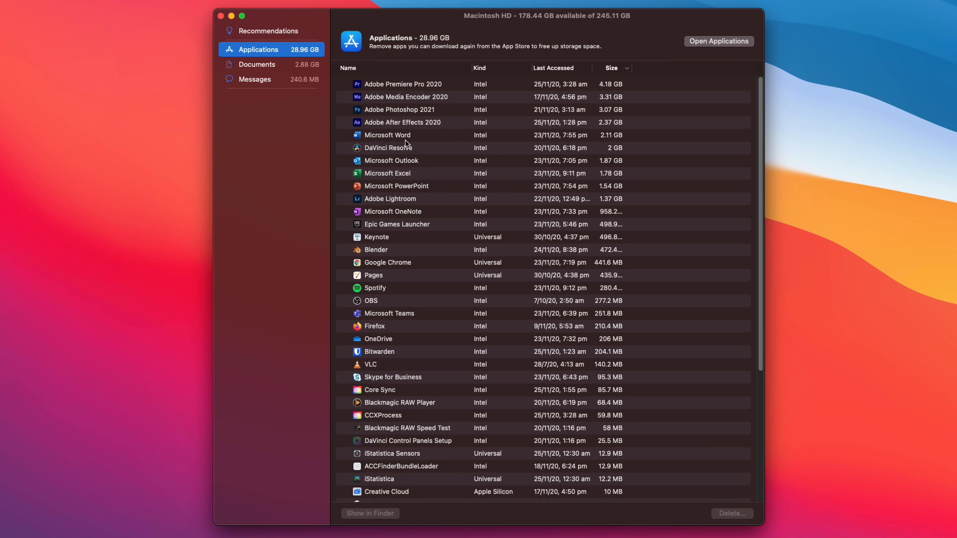
mouse_move(407, 192)
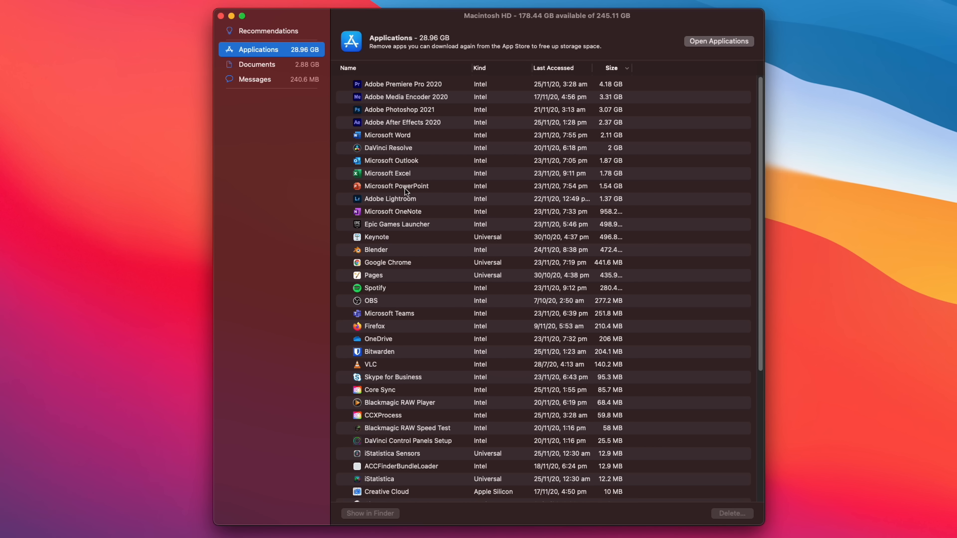
mouse_move(402, 155)
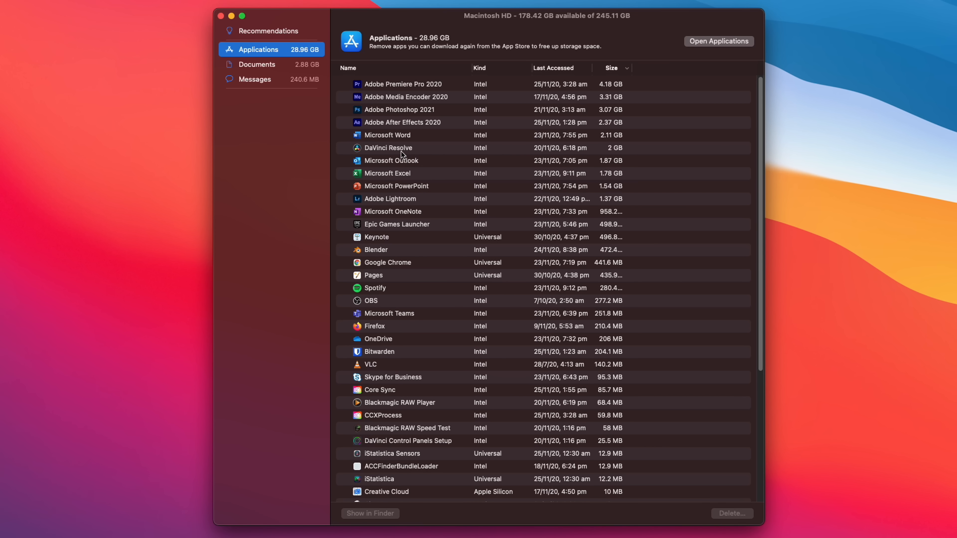
mouse_move(402, 234)
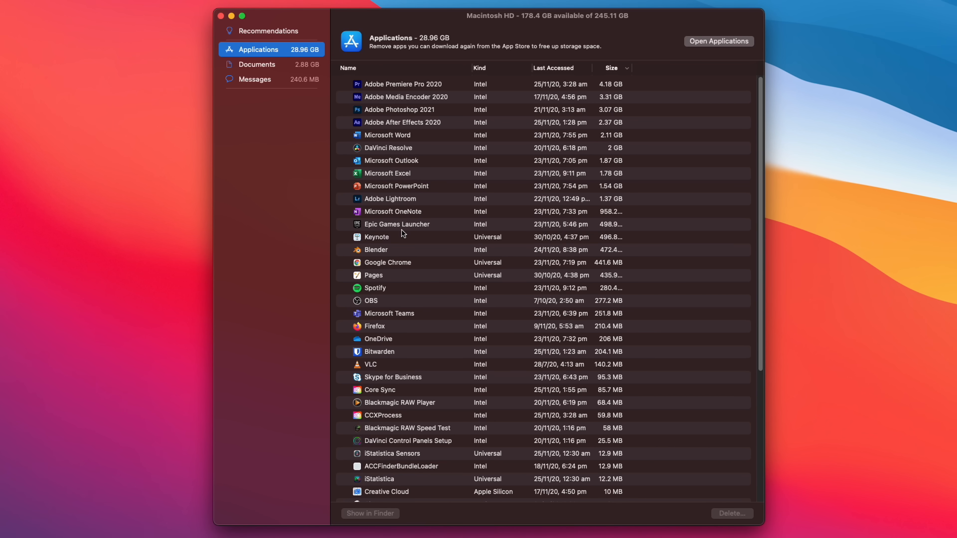
scroll(down, 3)
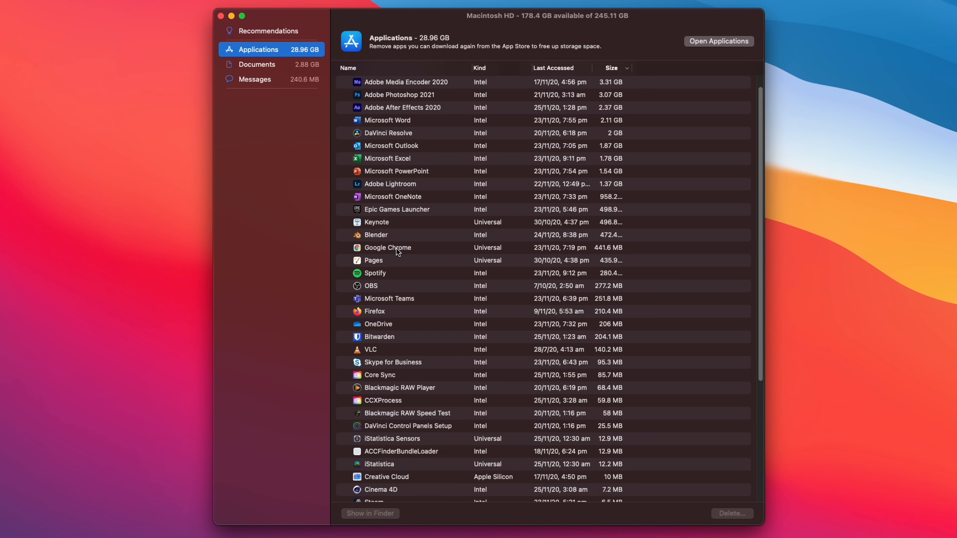
click(388, 247)
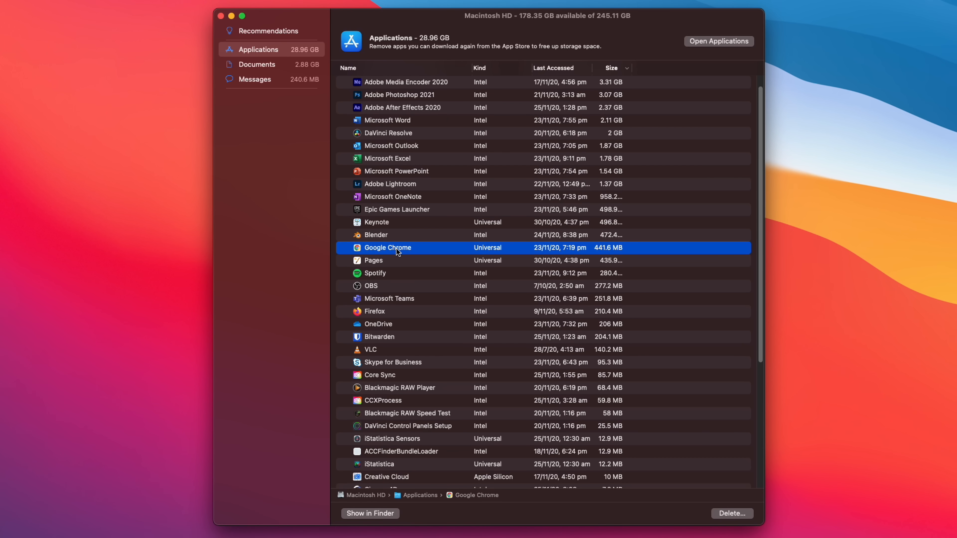
scroll(down, 3)
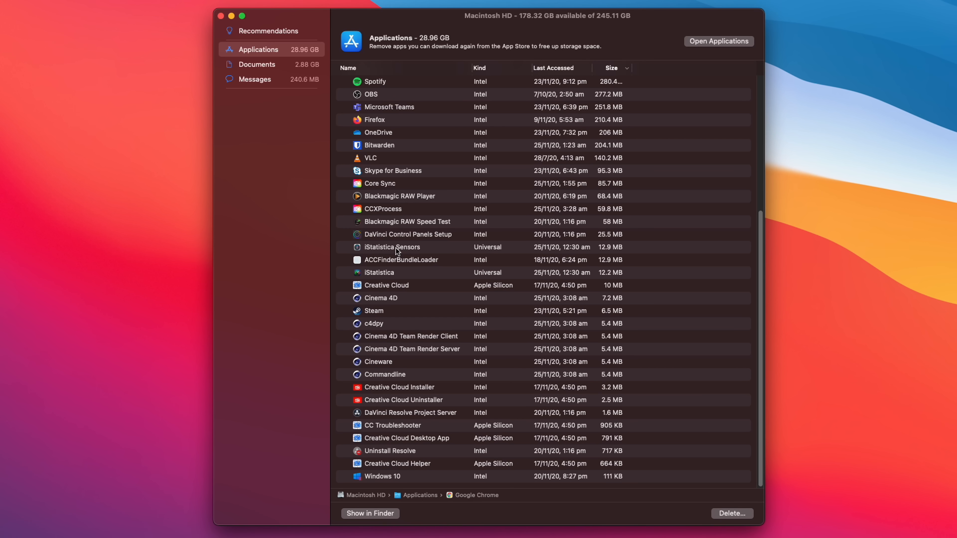
mouse_move(272, 23)
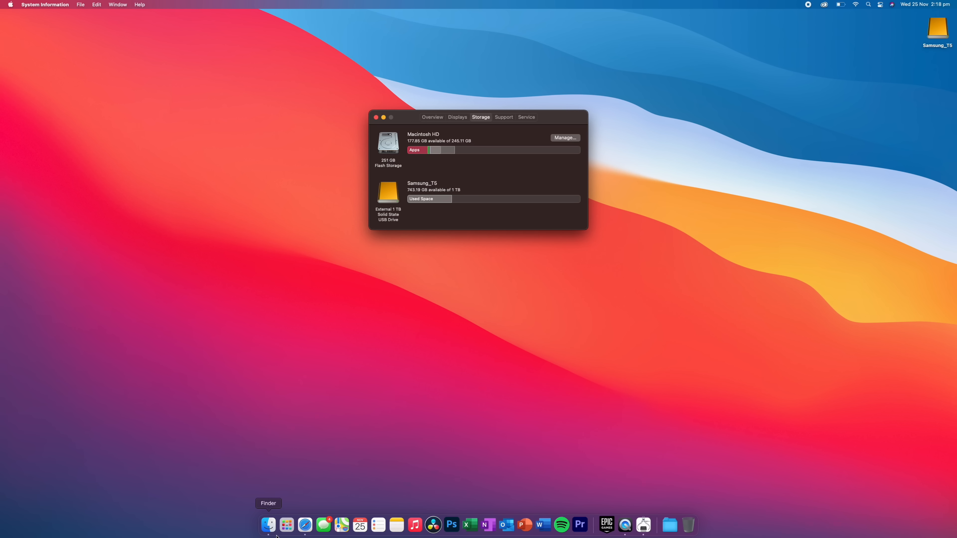
Bring up a new Finder window from the Dock.
click(268, 525)
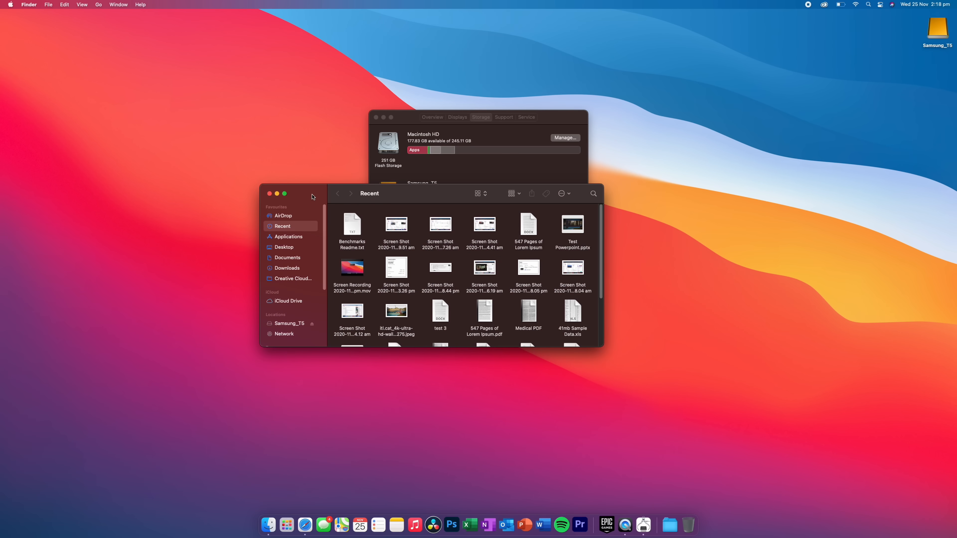
Browse the Samsung_T5 drive's folders, then launch DaVinci Resolve 17.
click(289, 323)
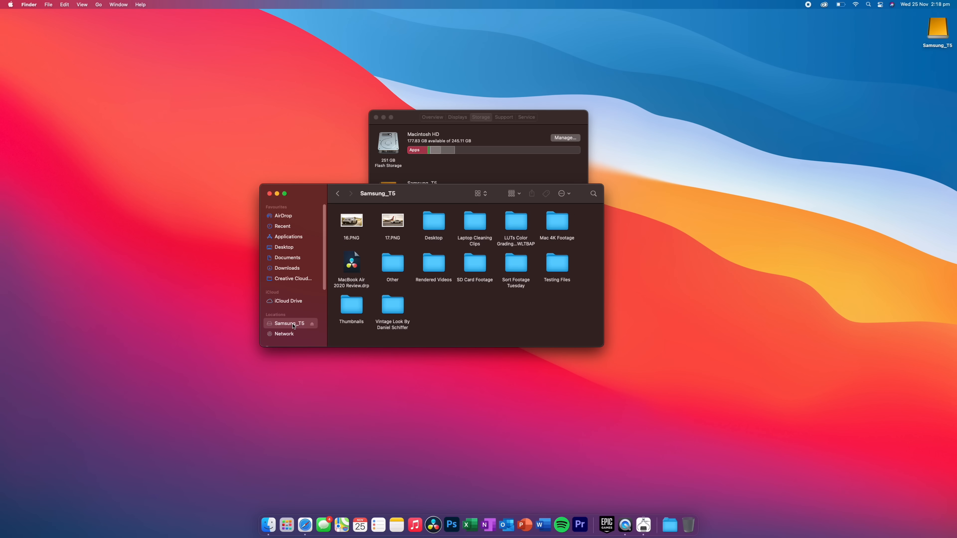
mouse_move(400, 117)
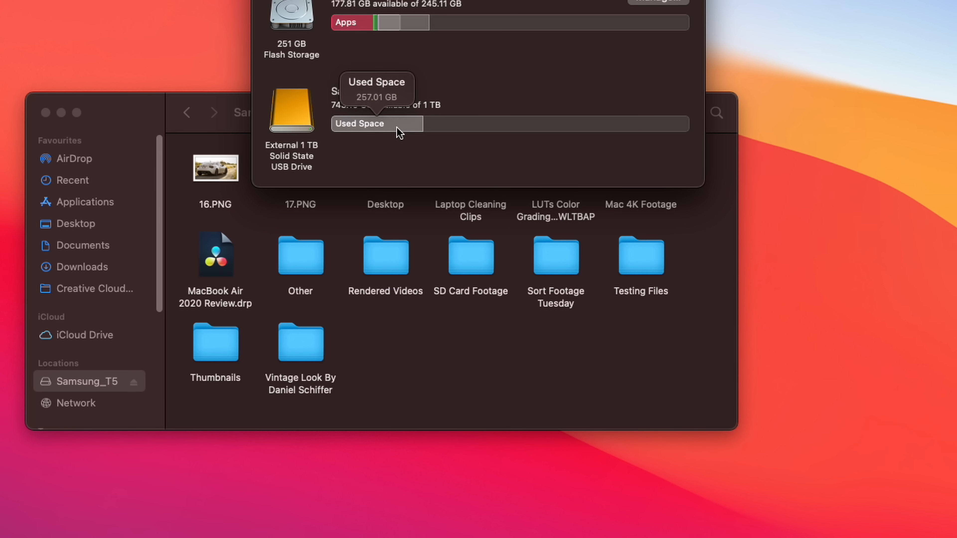
mouse_move(451, 92)
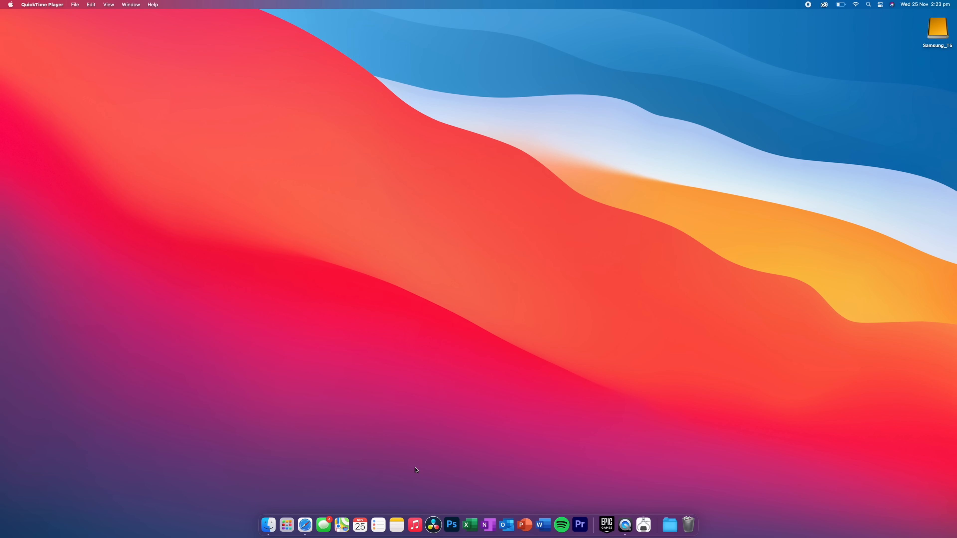
click(432, 525)
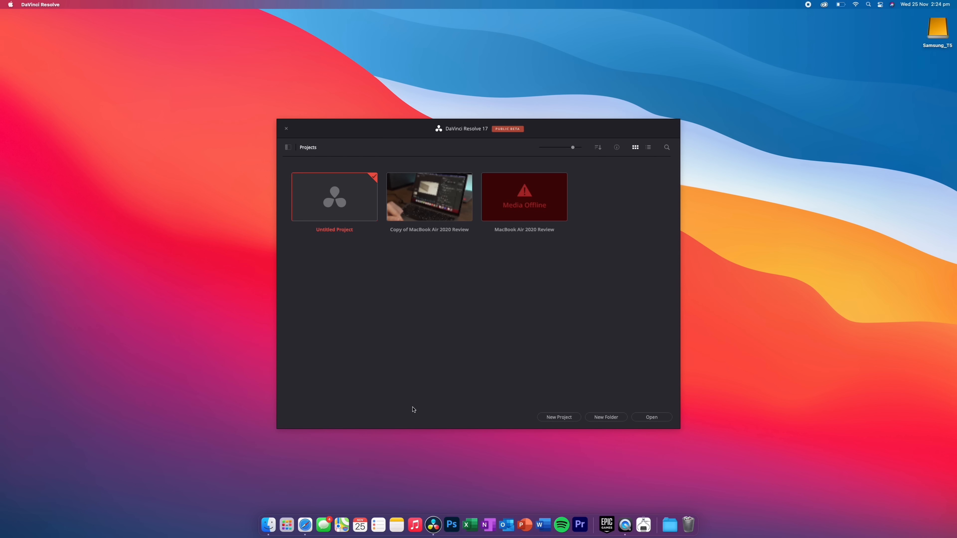
Create and enter a new Resolve project named Test on the Media page.
click(558, 416)
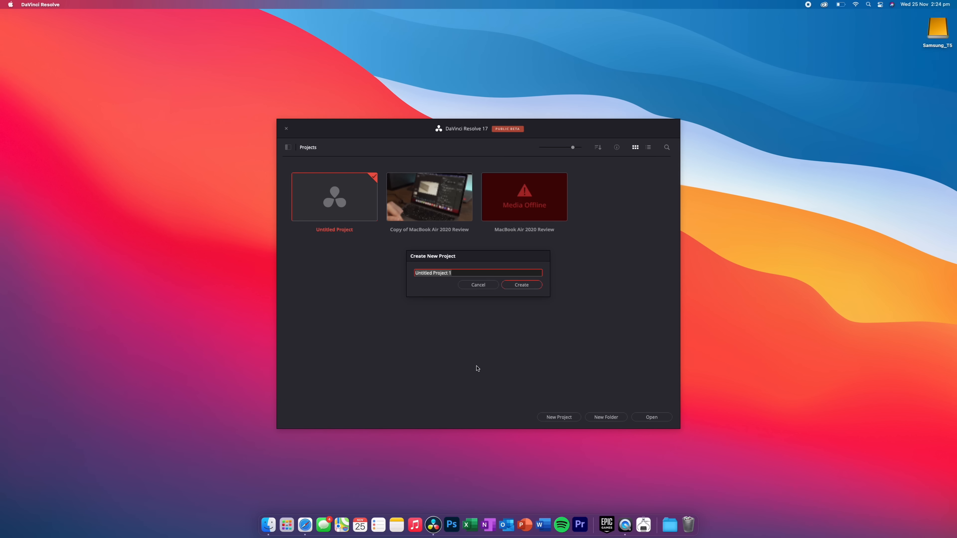
mouse_move(473, 365)
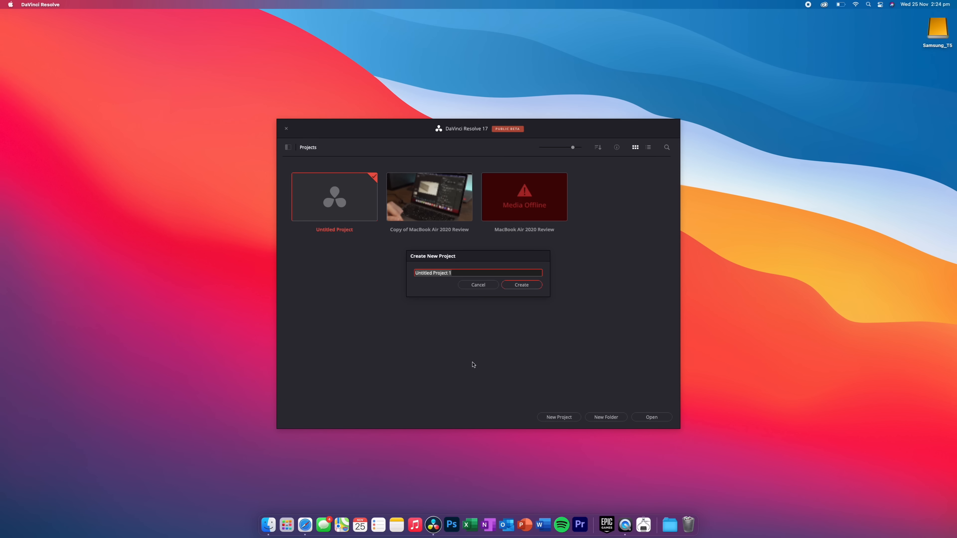
click(478, 285)
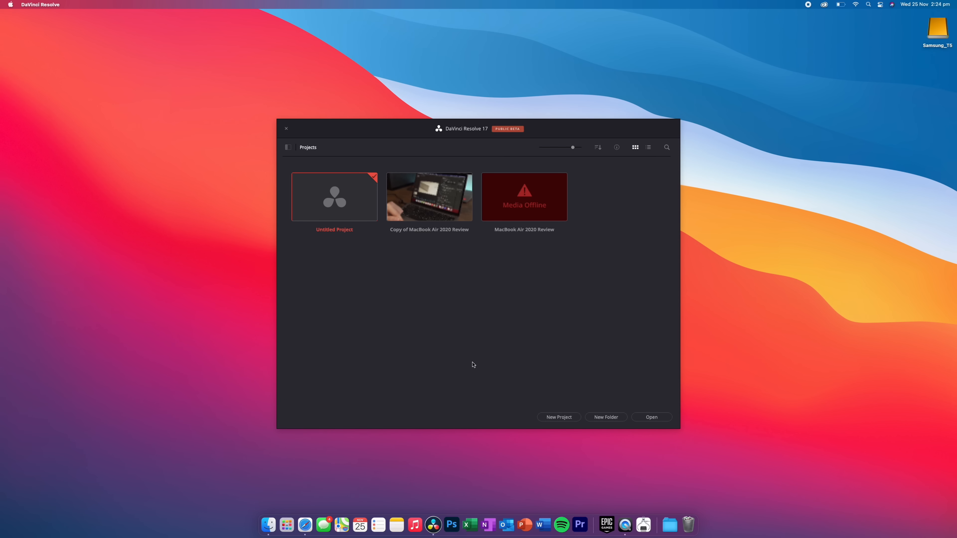
double_click(334, 197)
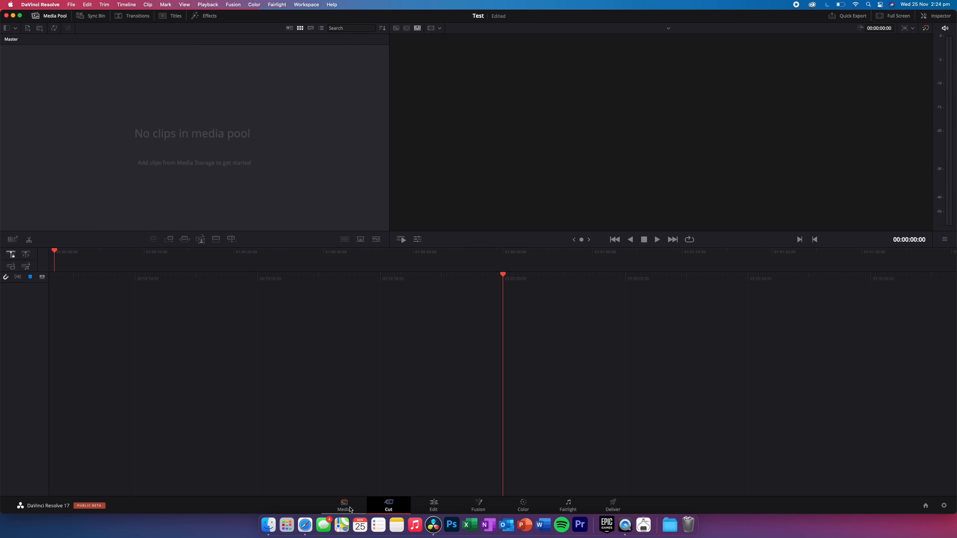
click(343, 506)
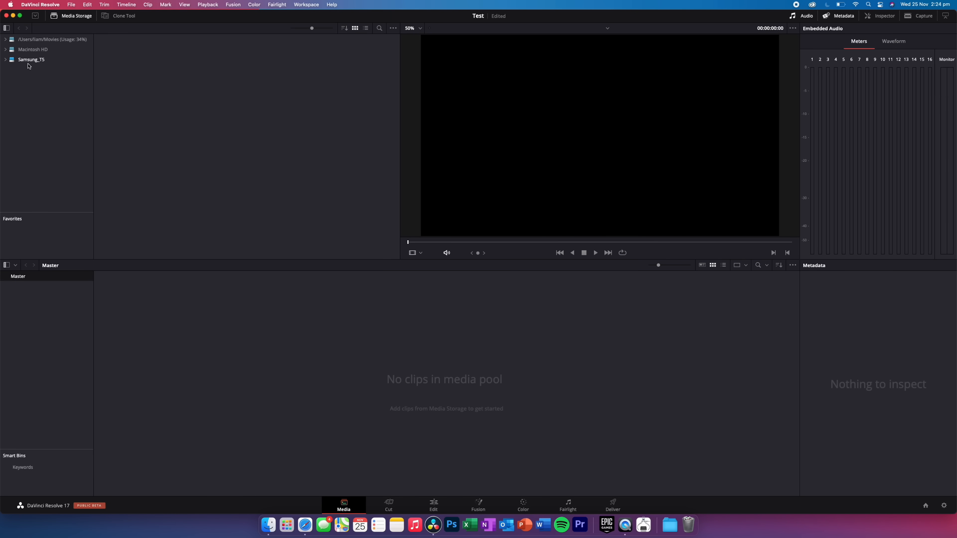
Add the Mac 4K Footage clips from Samsung_T5, matching the project frame rate, and preview C0095.
click(31, 59)
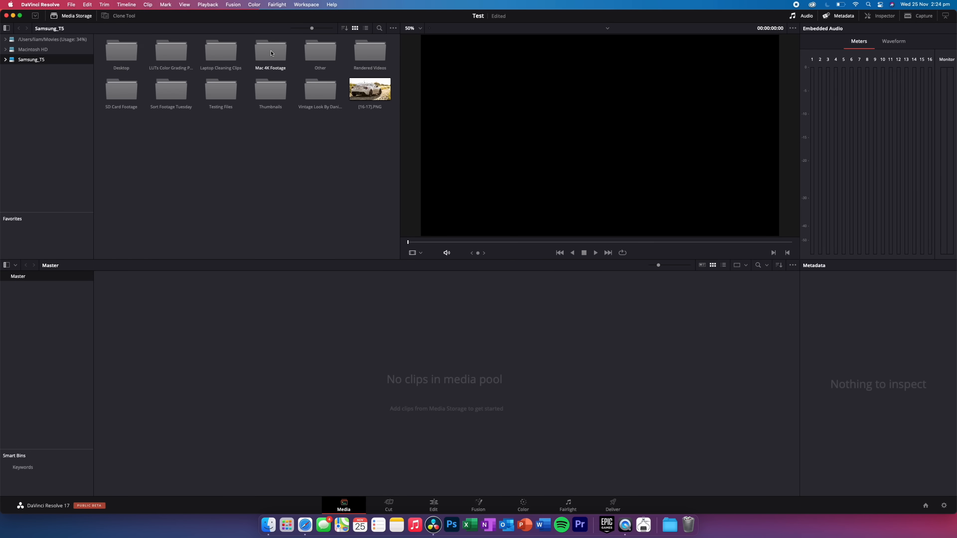
double_click(270, 51)
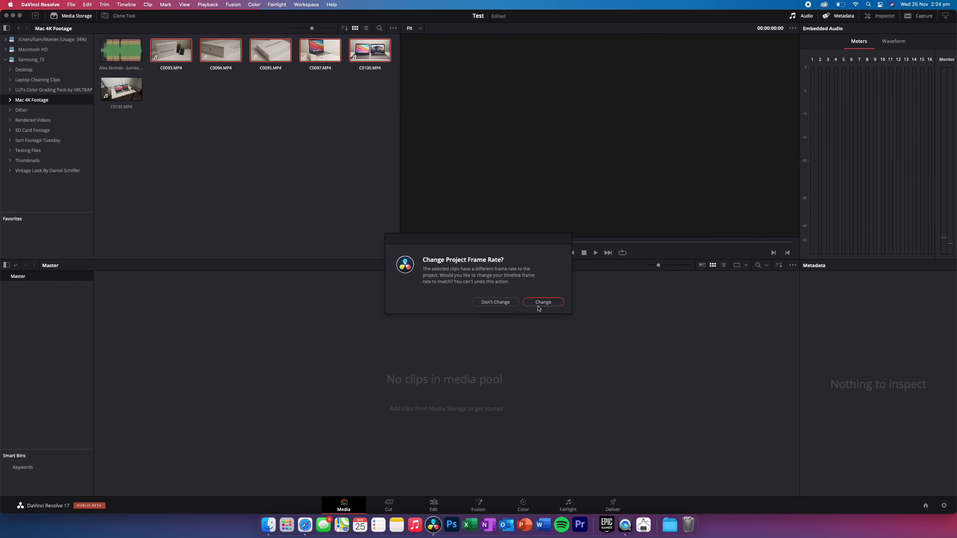
click(542, 302)
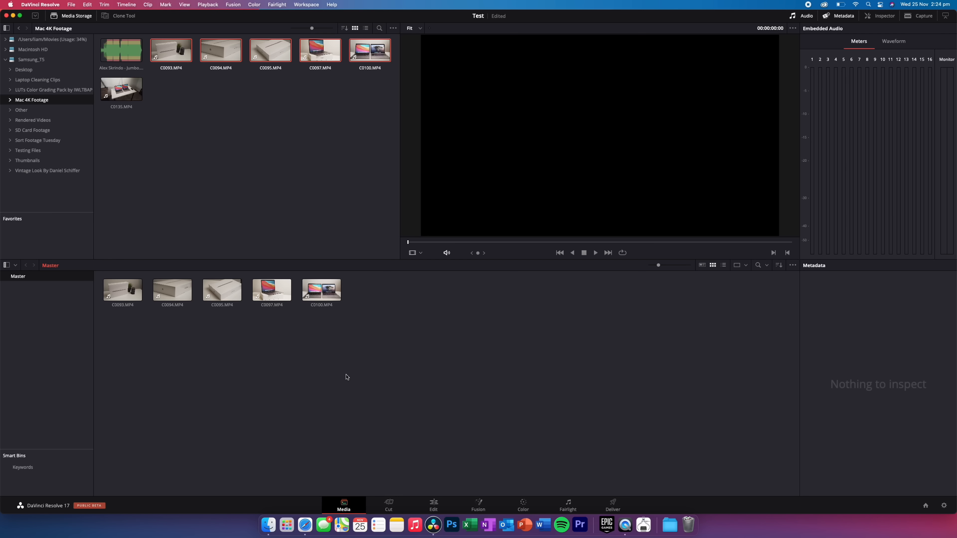
click(221, 289)
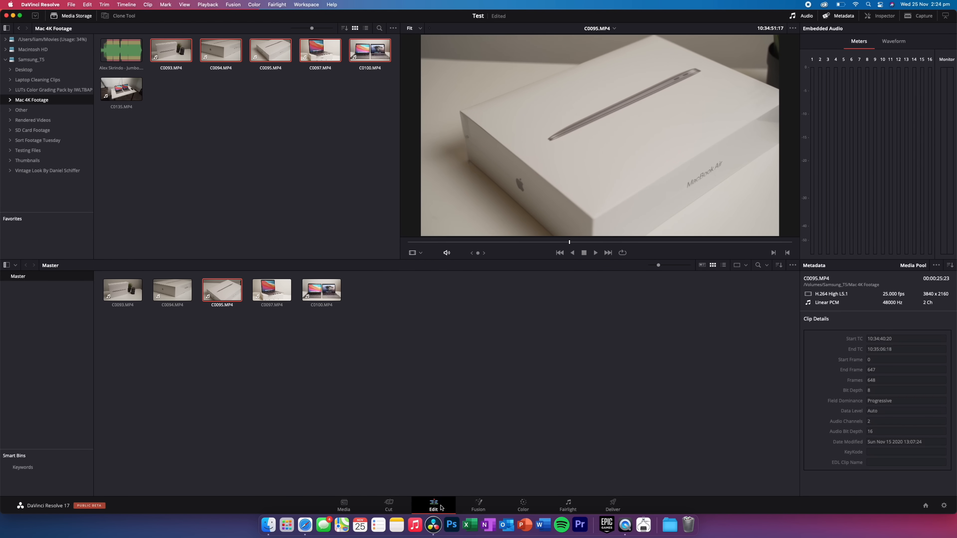
Build Timeline 1 from the clips on the Edit page, play it back, then quit Resolve via the save prompt.
click(433, 504)
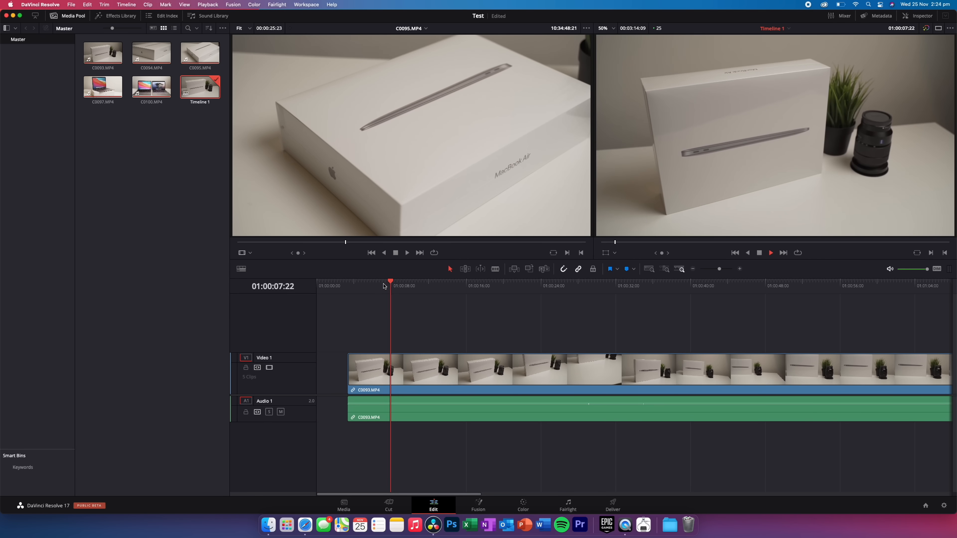
click(540, 286)
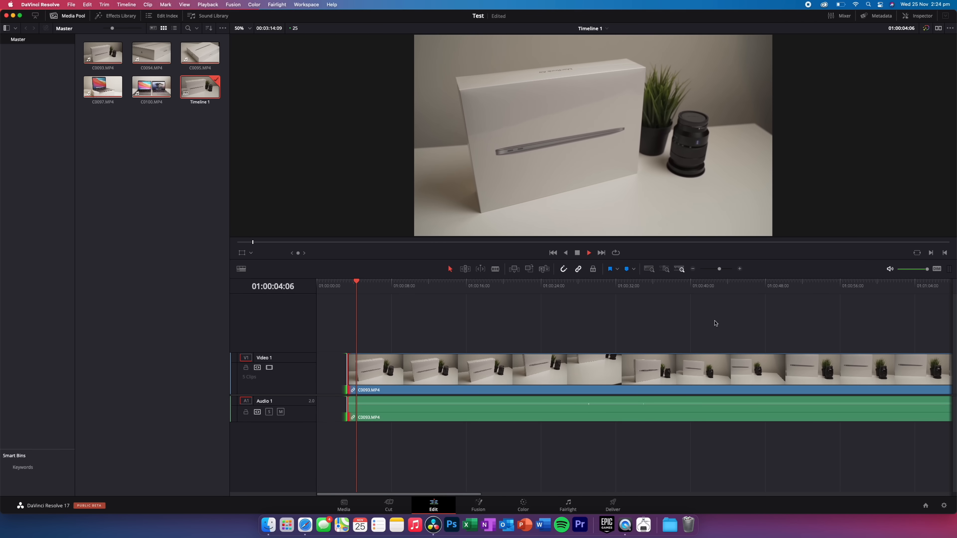
click(776, 282)
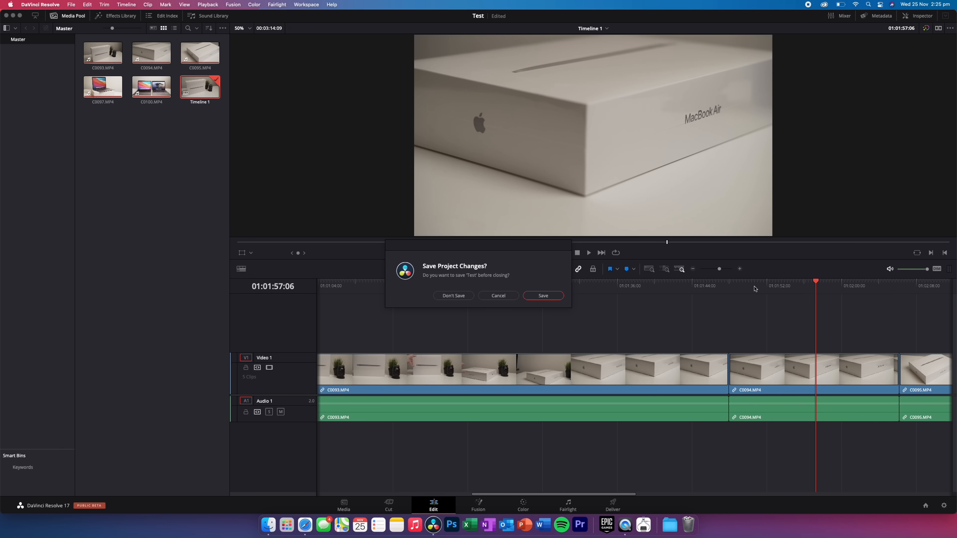
click(453, 296)
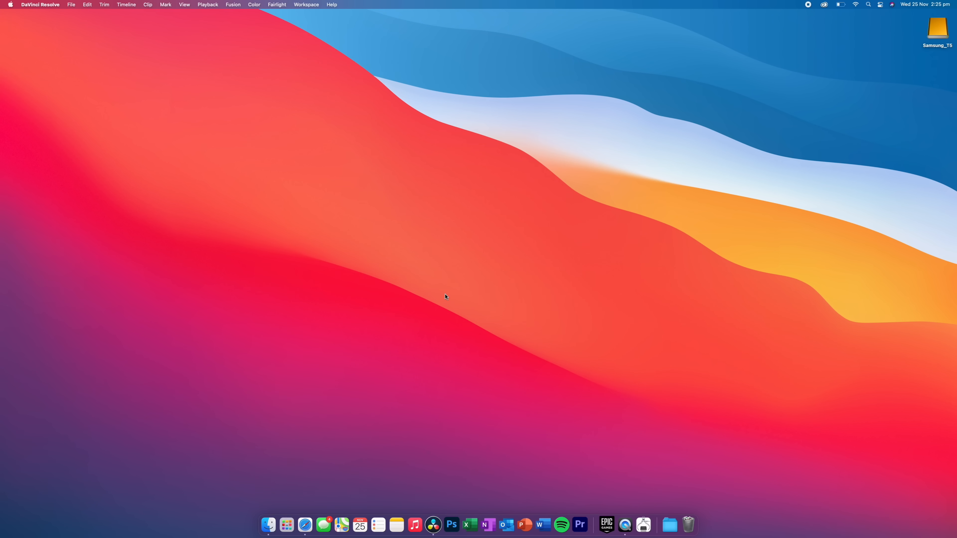
Bring Finder forward with a new window on the Samsung_T5 drive.
click(353, 264)
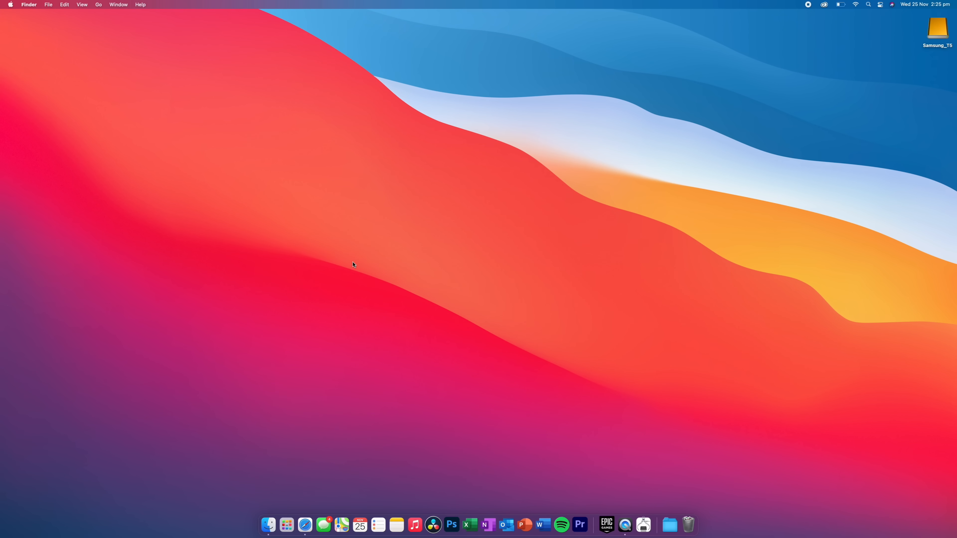
click(268, 525)
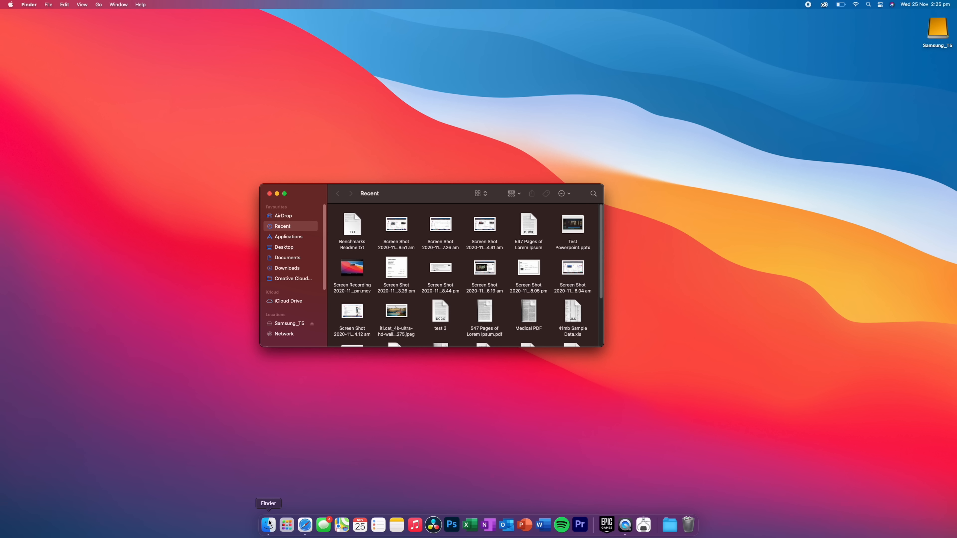
mouse_move(328, 255)
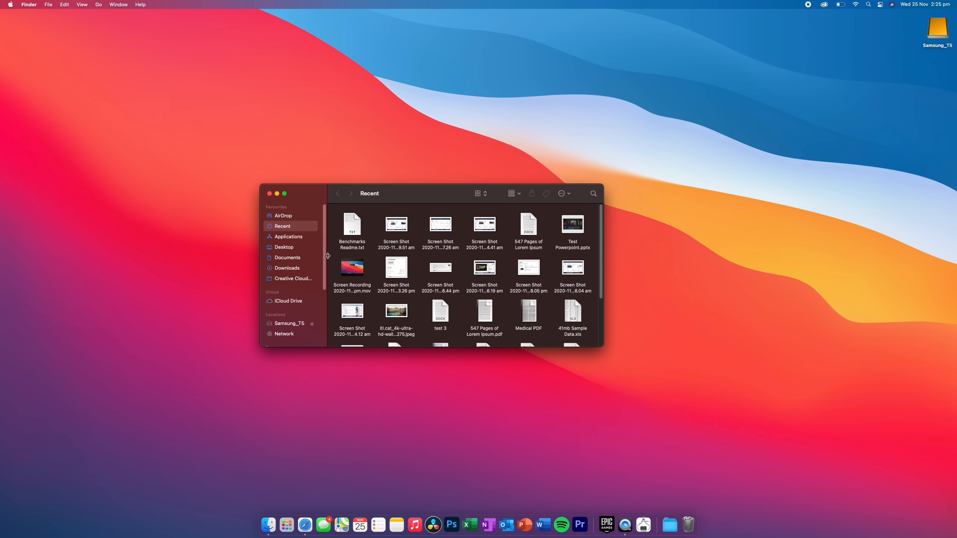
click(289, 323)
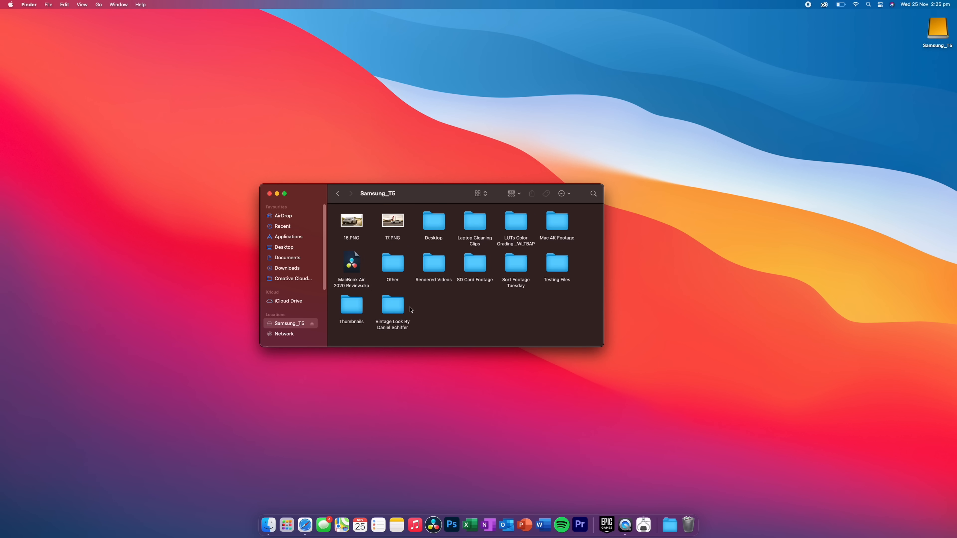
mouse_move(350, 315)
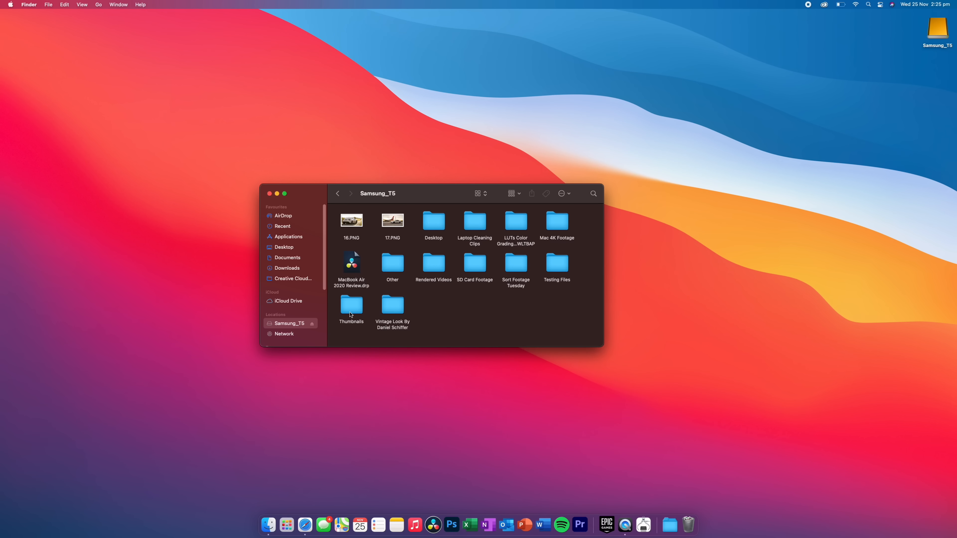
Check Rendered Videos with Get Info: 105.85 GB, 25 items.
double_click(433, 263)
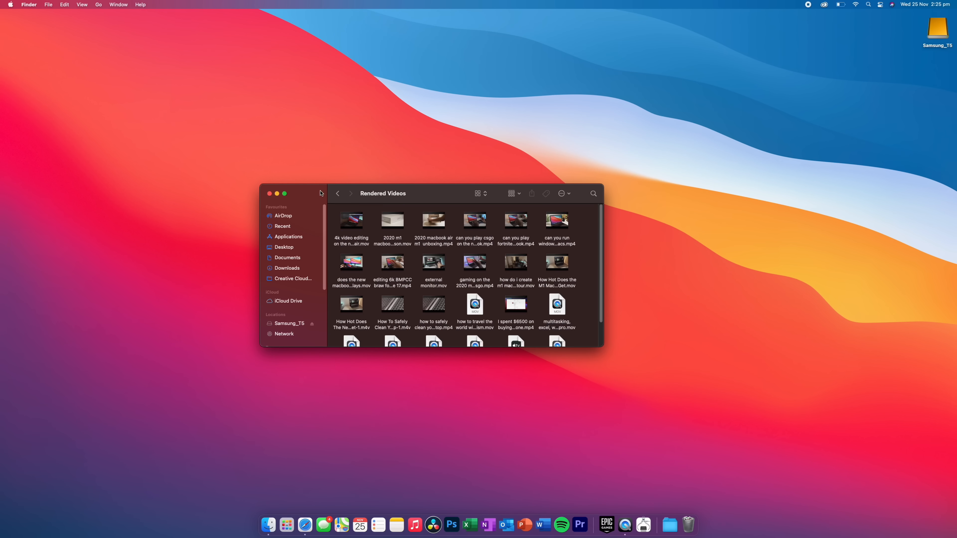
click(338, 193)
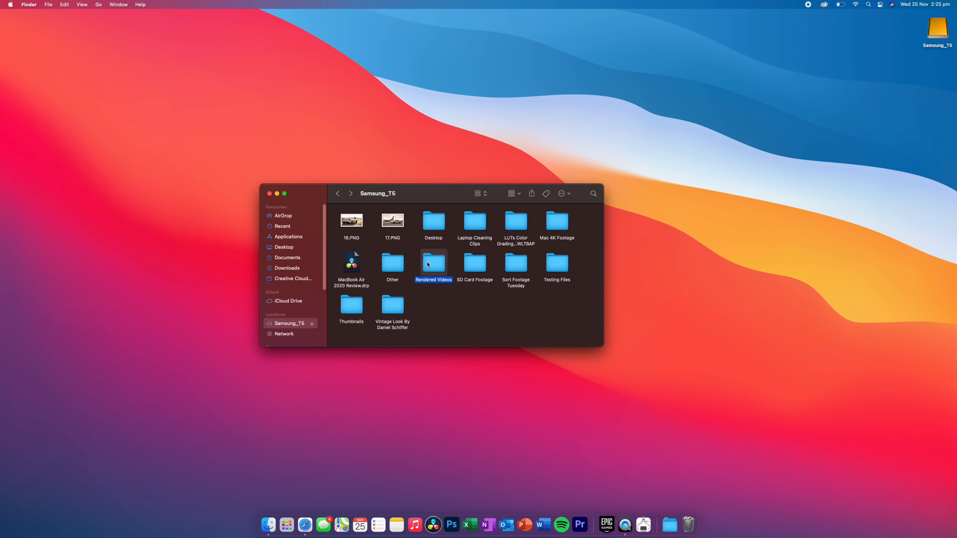
key(cmd+i)
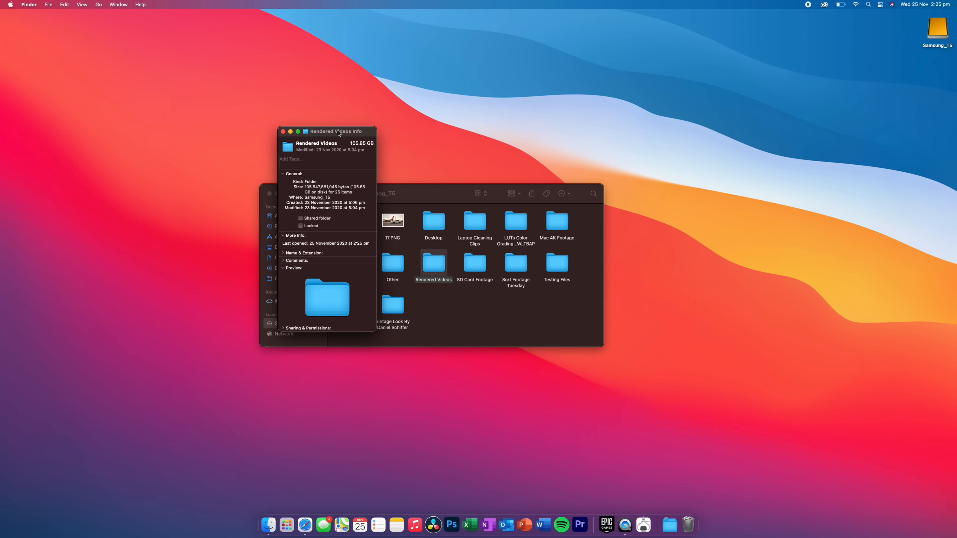
click(281, 131)
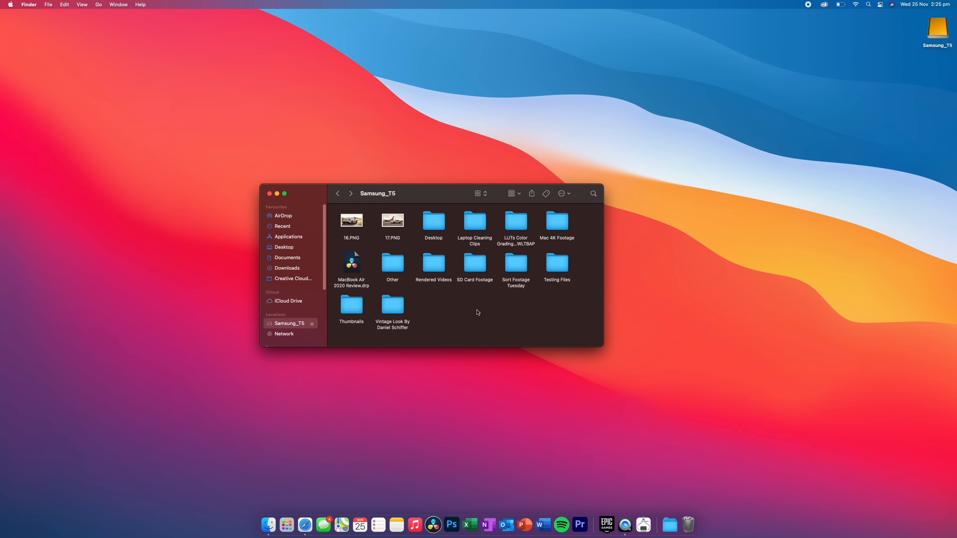
Drag six videos (23.16 GB) from Rendered Videos onto the desktop 10 videos folder.
double_click(433, 264)
text(10 videos)
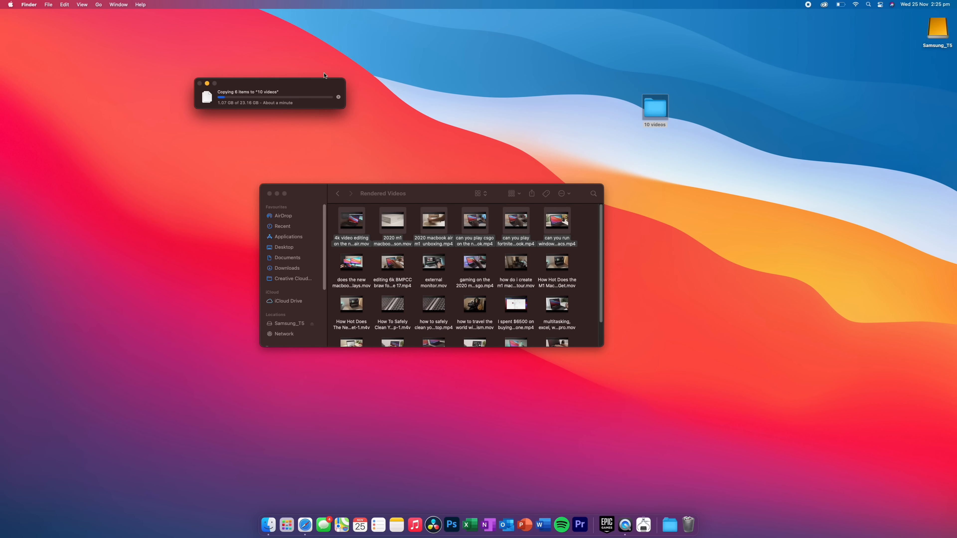
drag(268, 83, 419, 123)
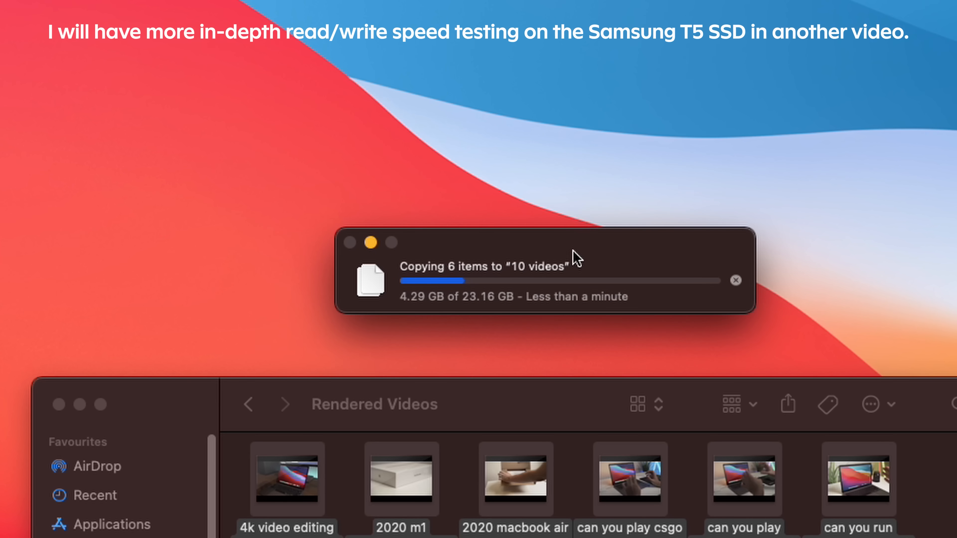
mouse_move(587, 250)
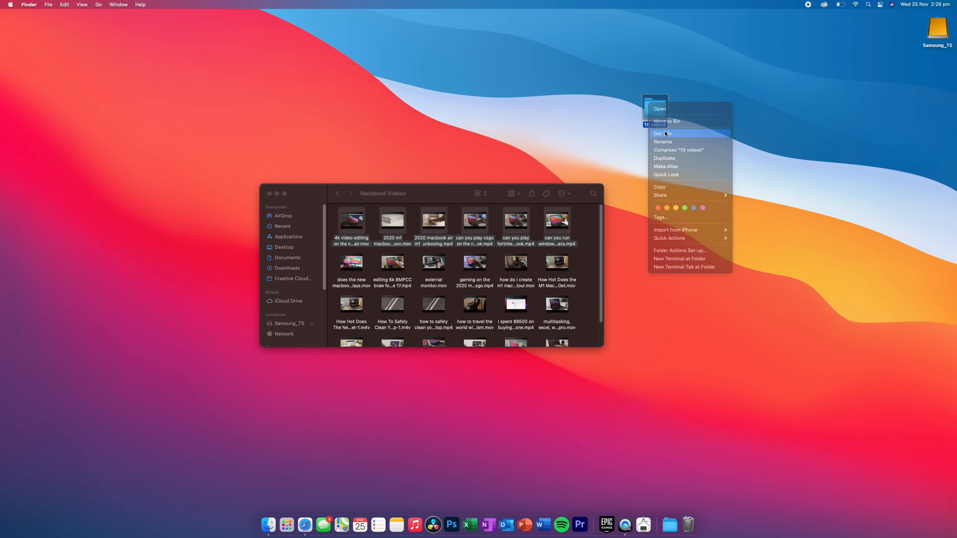
Drag the desktop 10 videos folder back onto the Samsung_T5 drive.
click(663, 134)
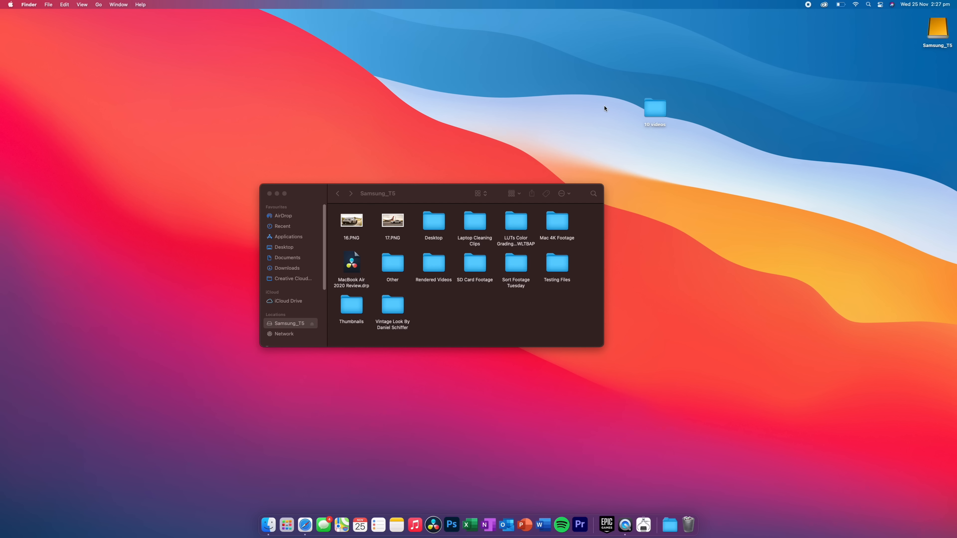
click(655, 108)
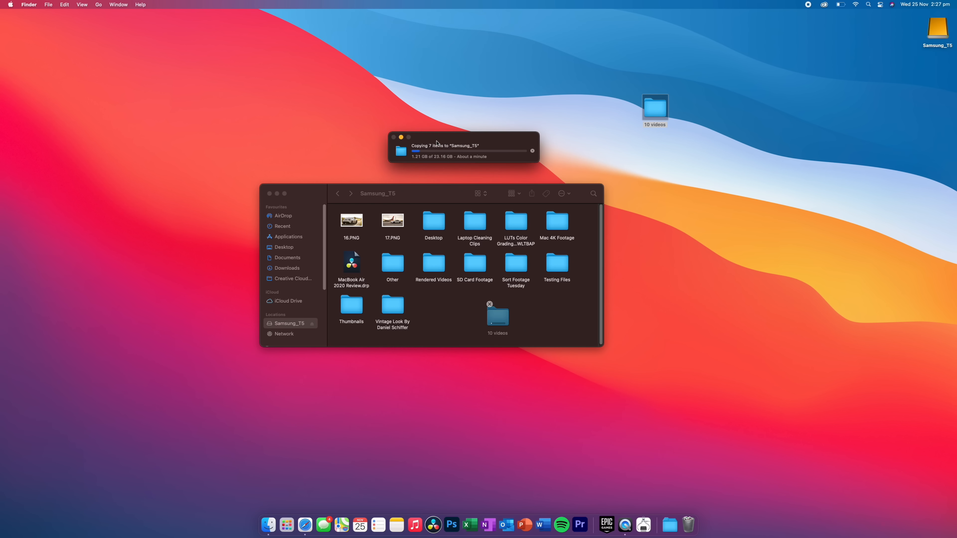
mouse_move(449, 139)
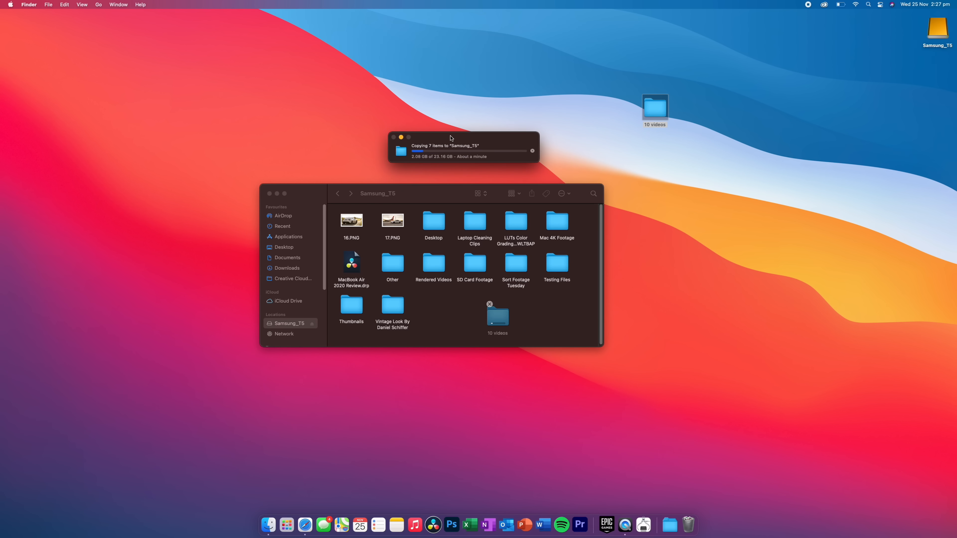